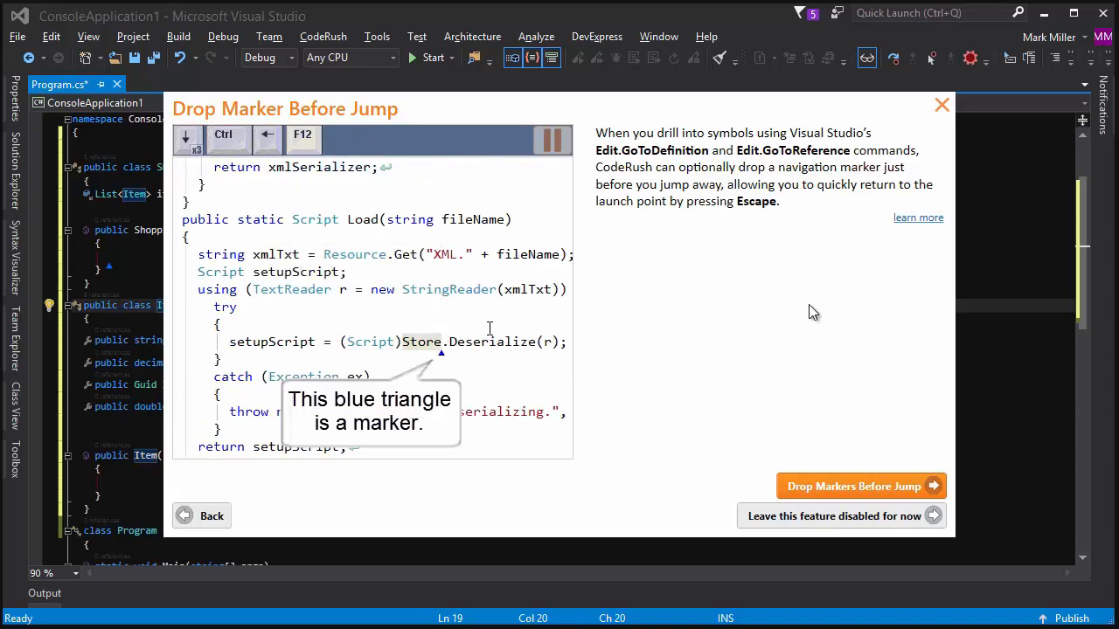
pyautogui.moveTo(367, 301)
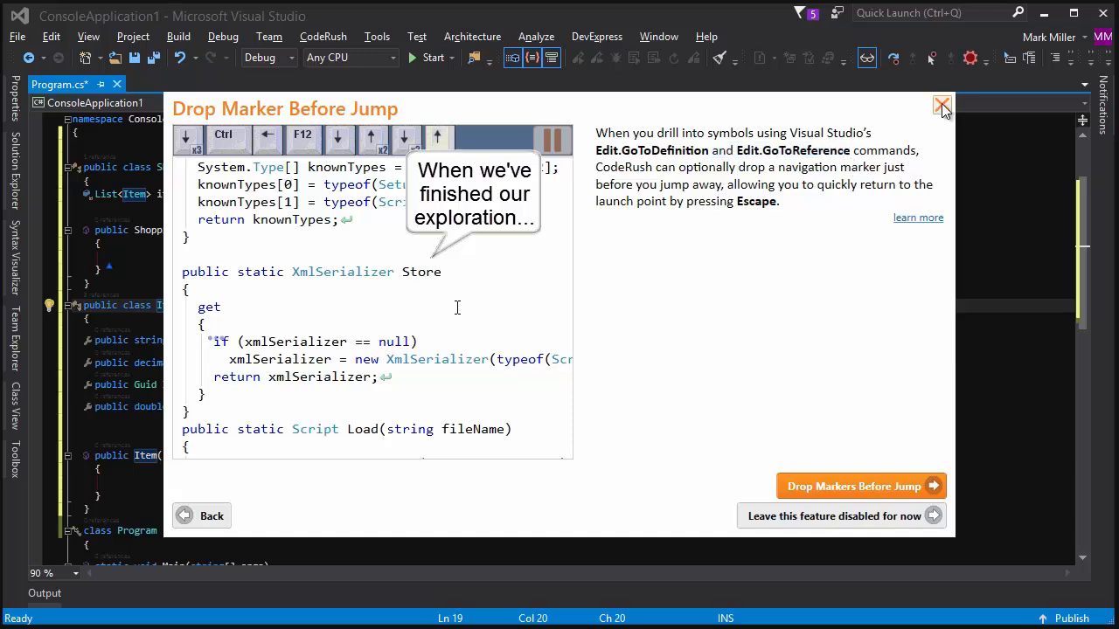
# - Dismiss the Drop Marker Before Jump introduction and view Guid's definition from metadata
pyautogui.click(942, 106)
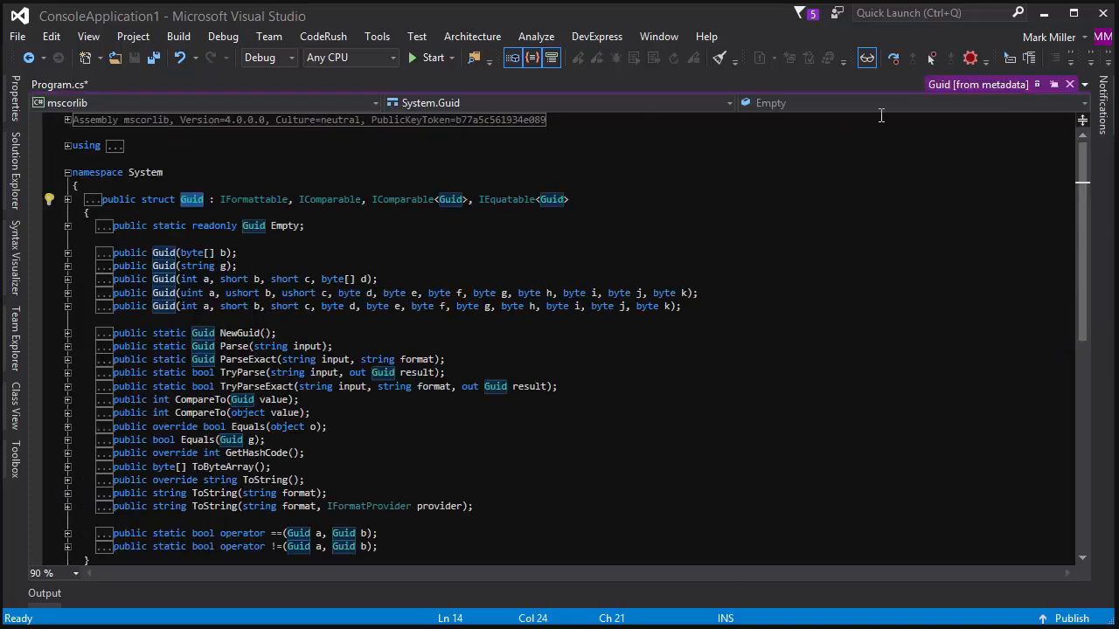
pyautogui.click(59, 84)
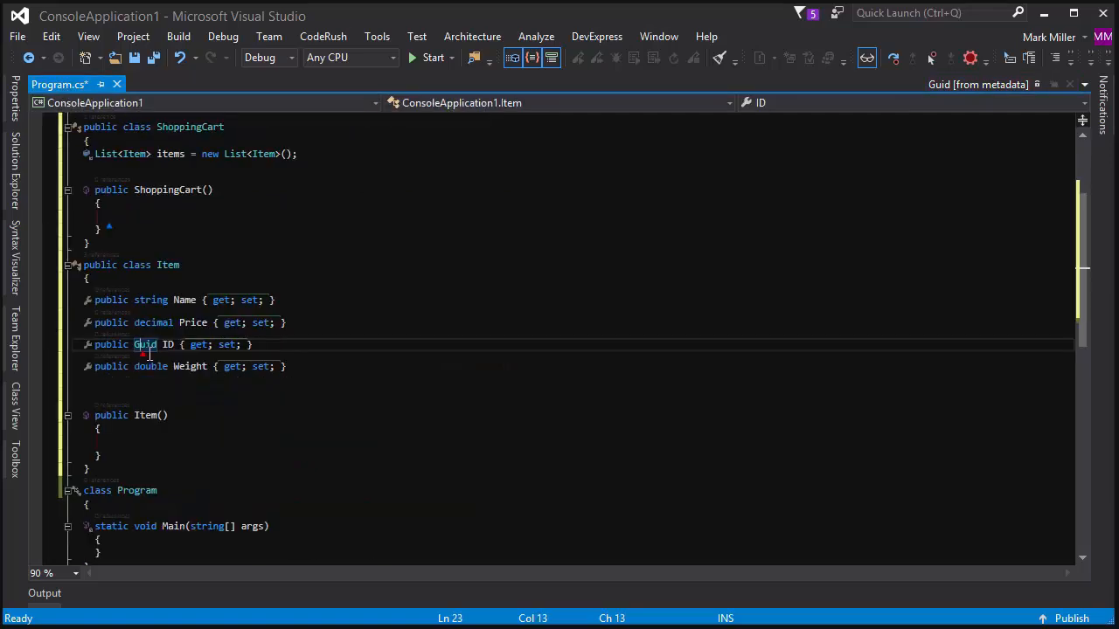
pyautogui.moveTo(888, 320)
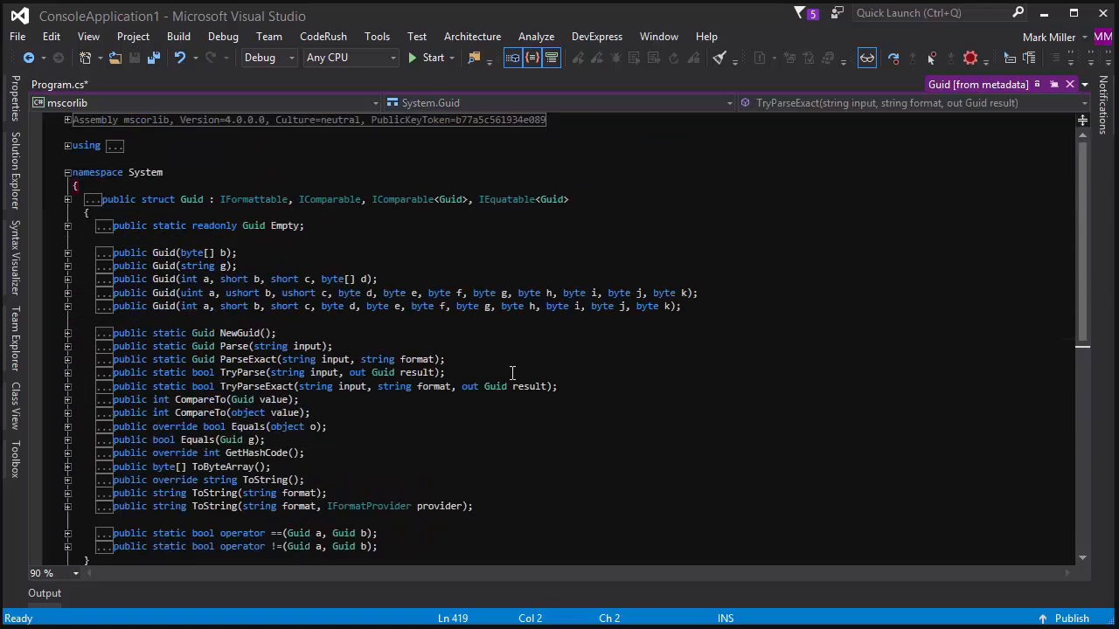
pyautogui.click(210, 479)
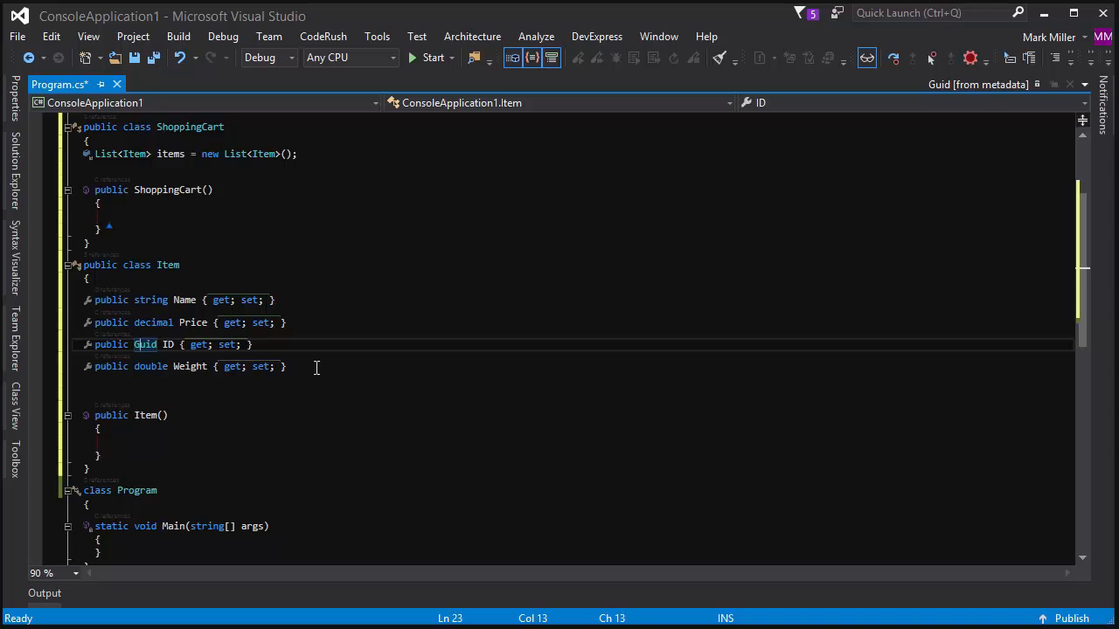
pyautogui.moveTo(339, 357)
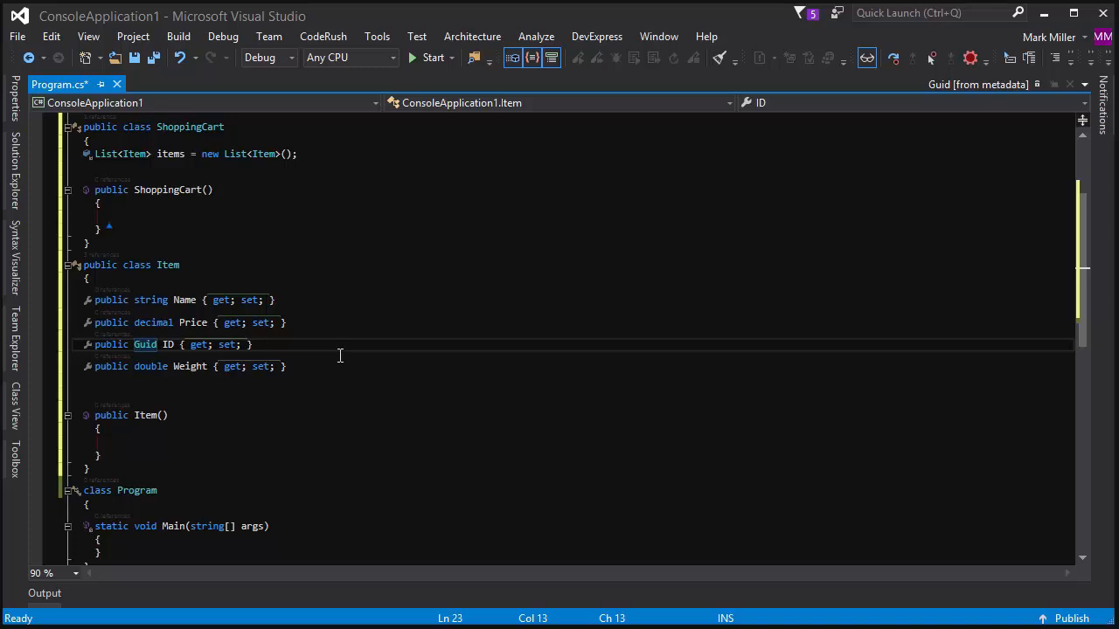
# - Return to the Guid ID property in Program.cs via the navigation marker
pyautogui.doubleClick(145, 345)
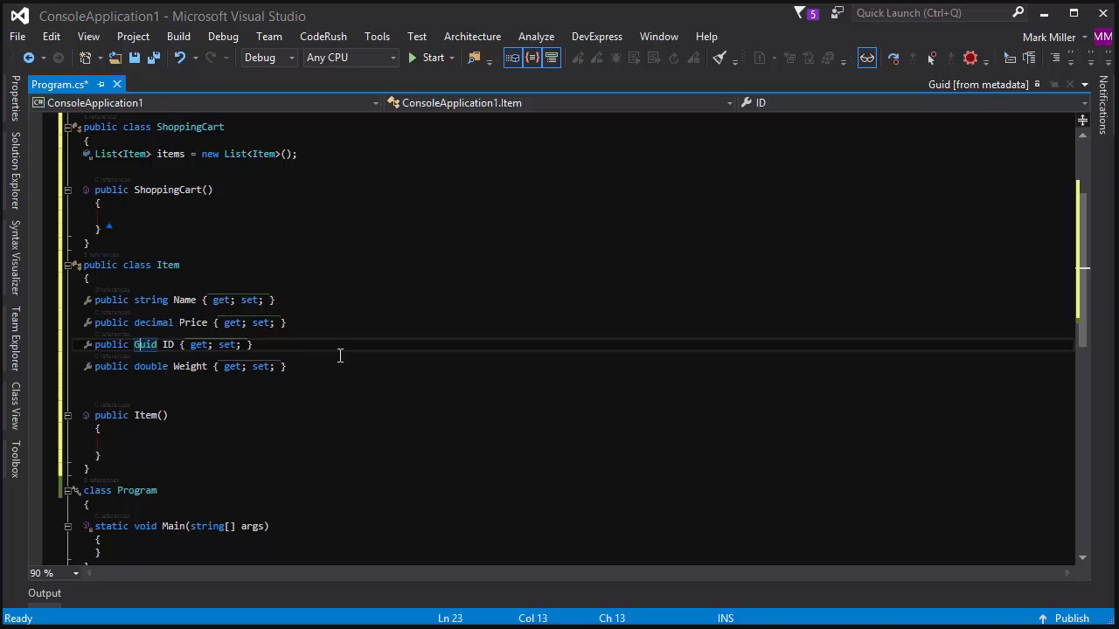